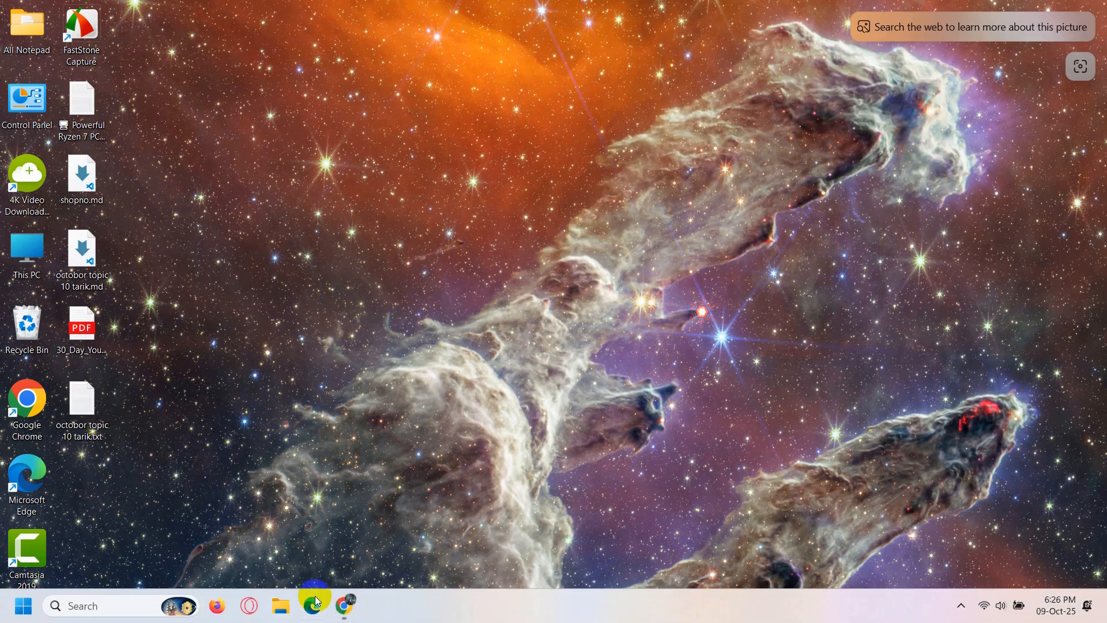
Launch Chrome and go to canva.com
left_click(346, 606)
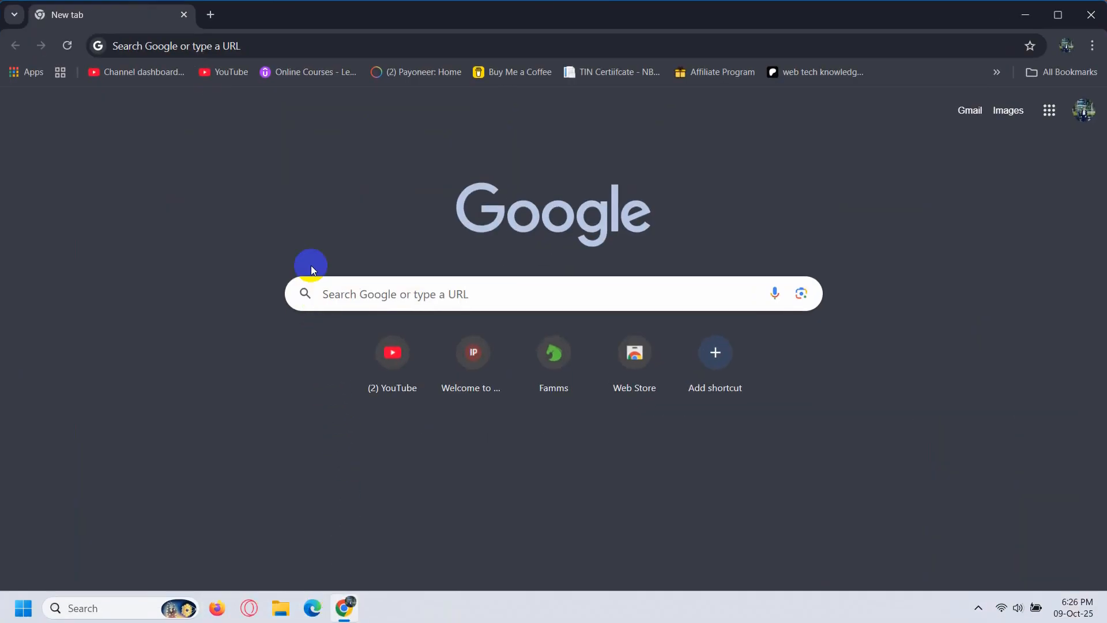
mouse_move(355, 174)
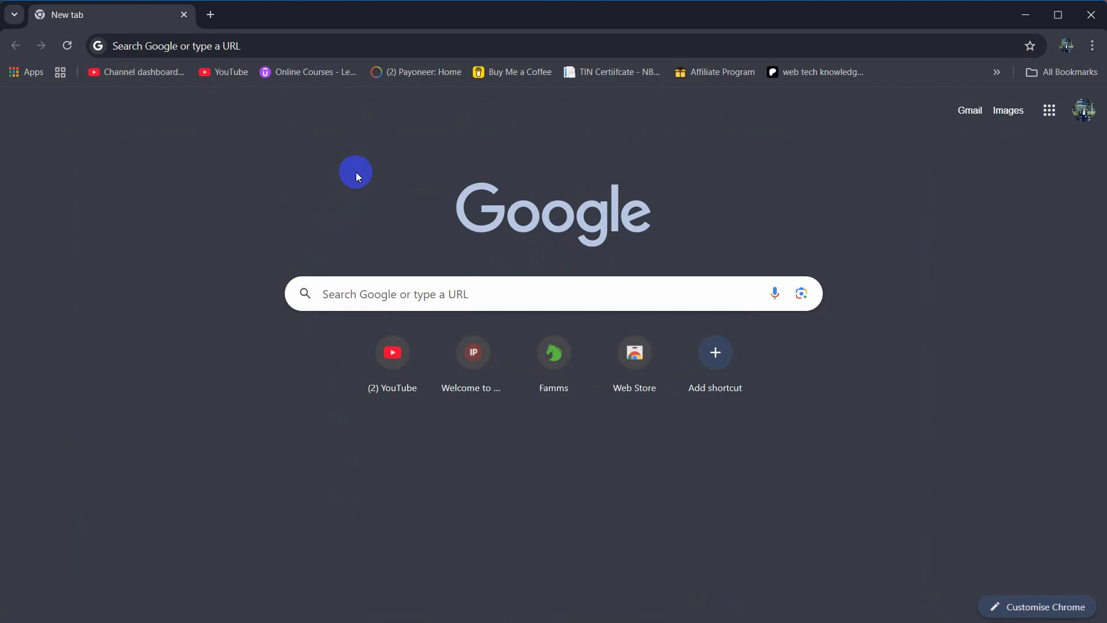
mouse_move(363, 170)
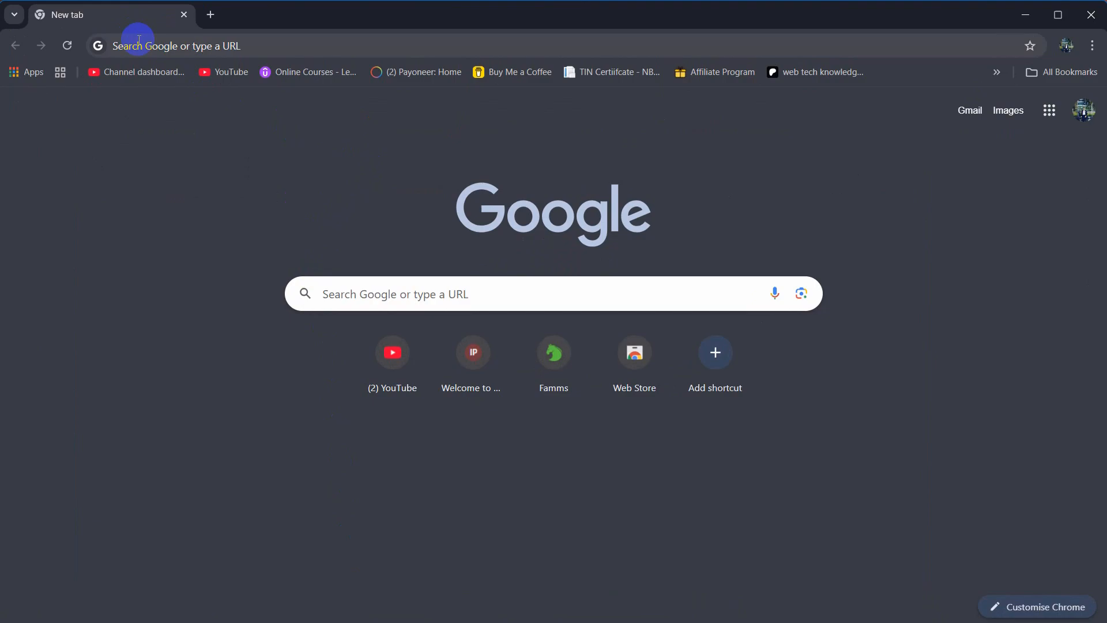
left_click(169, 45)
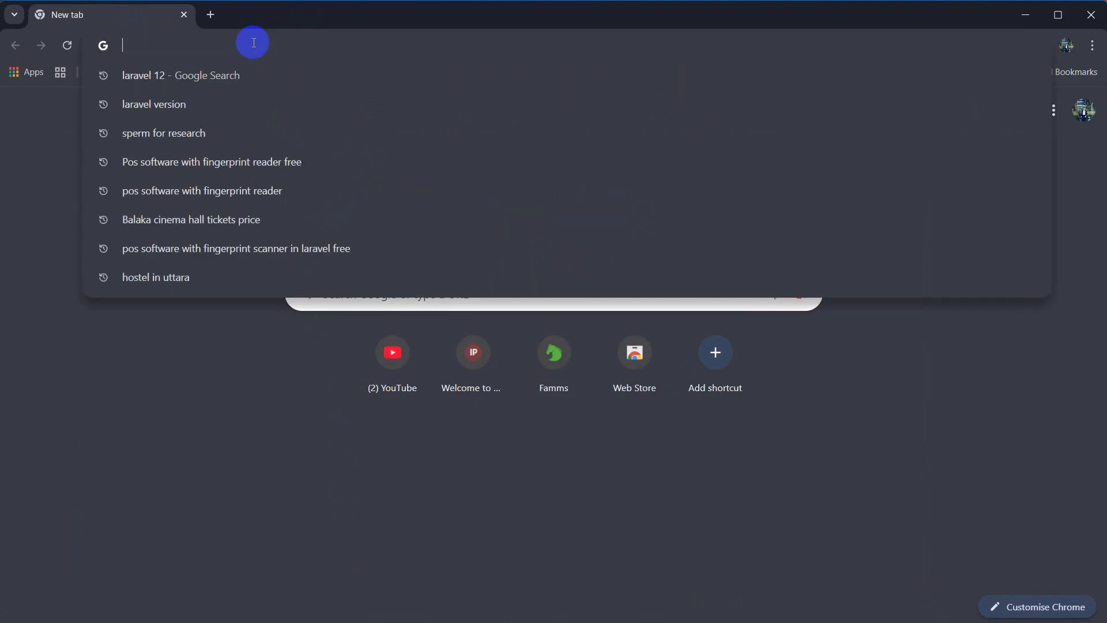
type("canva.com")
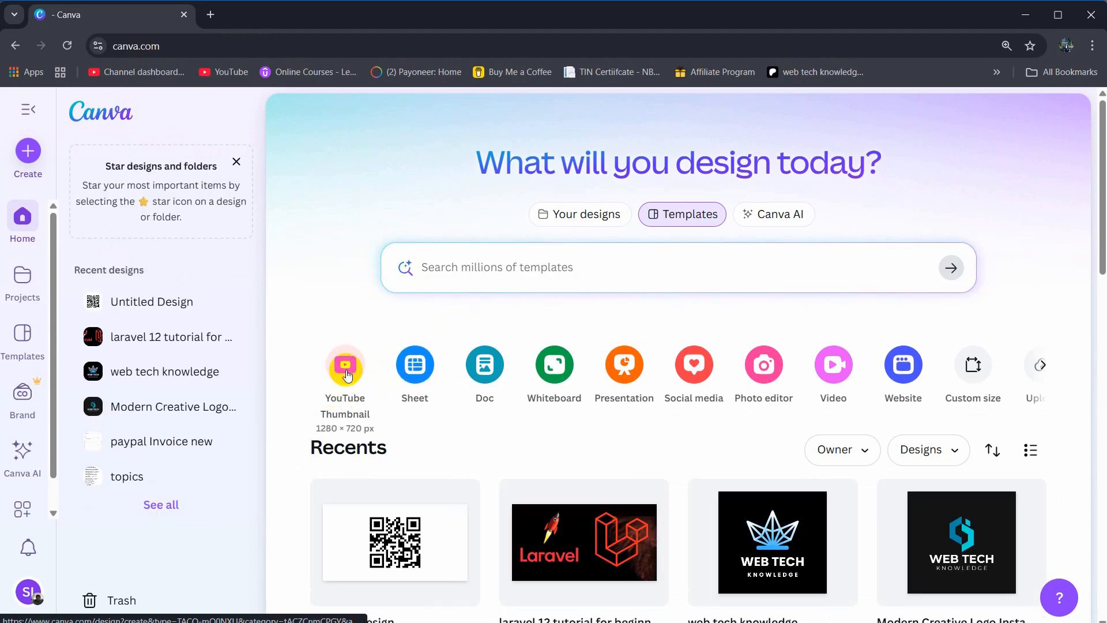
Create a blank 1280×720 YouTube Thumbnail design from the Canva home page
left_click(345, 365)
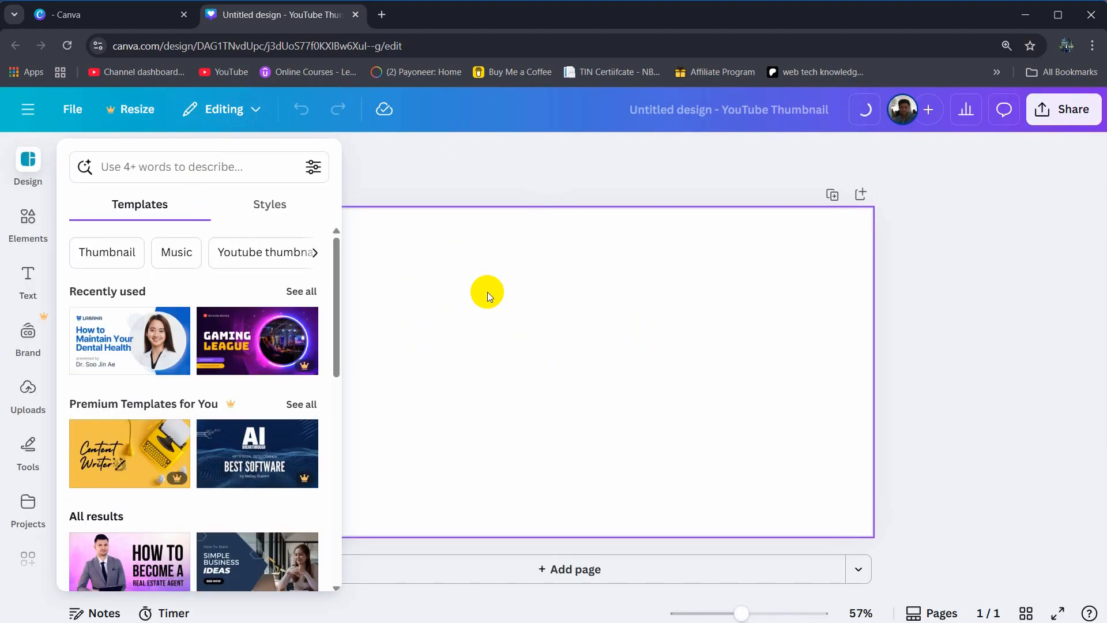
scroll("down", 3)
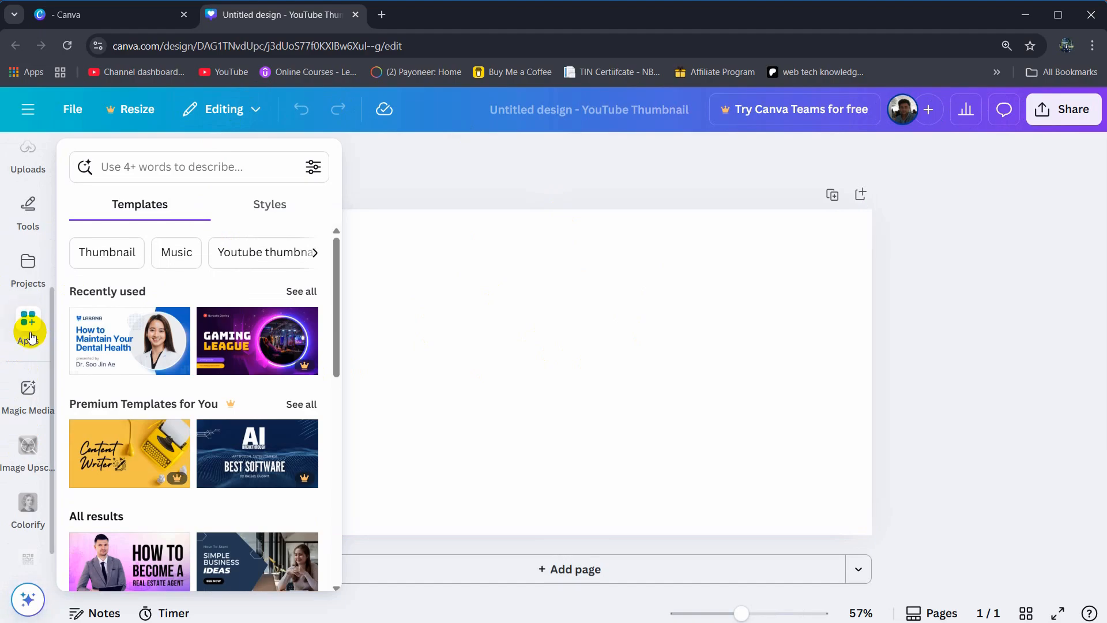
Search Canva Apps for 'qr code' and open the QR Code Generator app
left_click(28, 324)
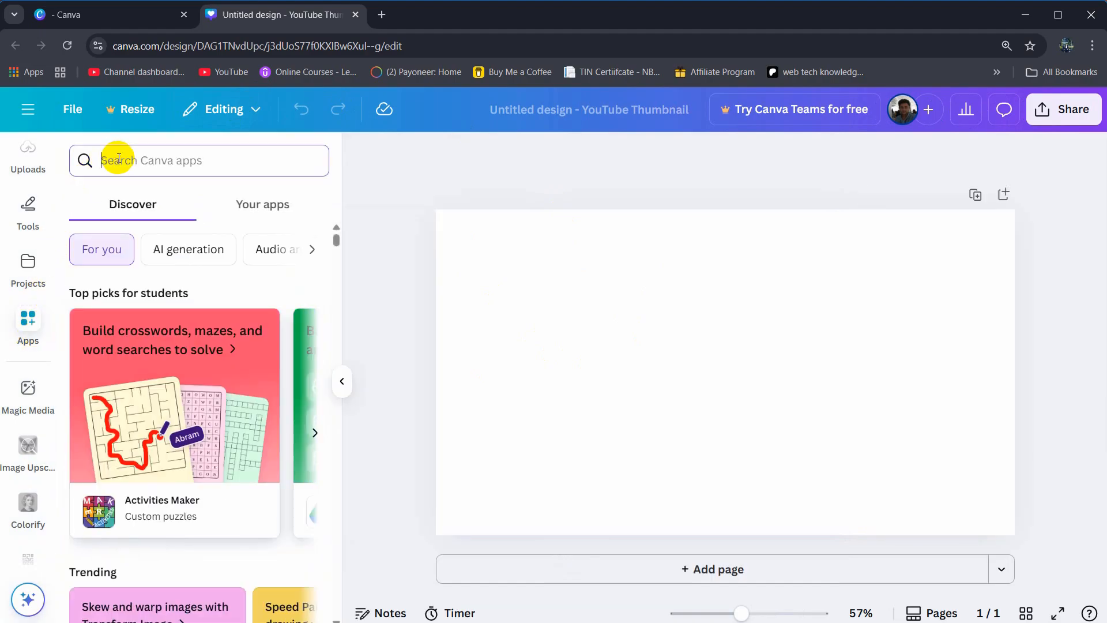
type("aq to")
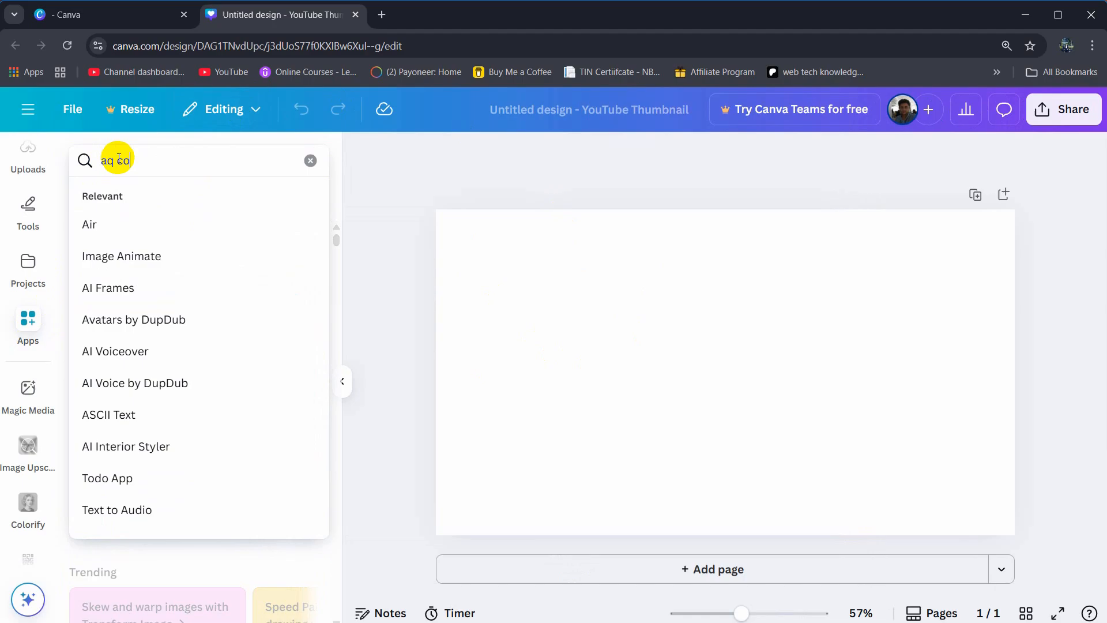
type("de")
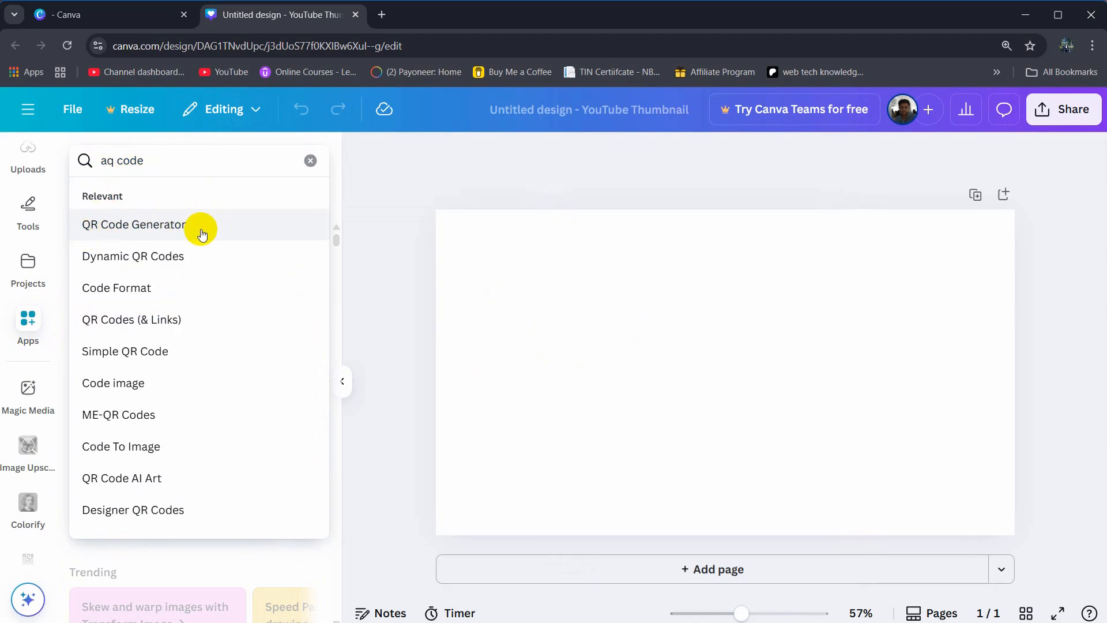
left_click(133, 224)
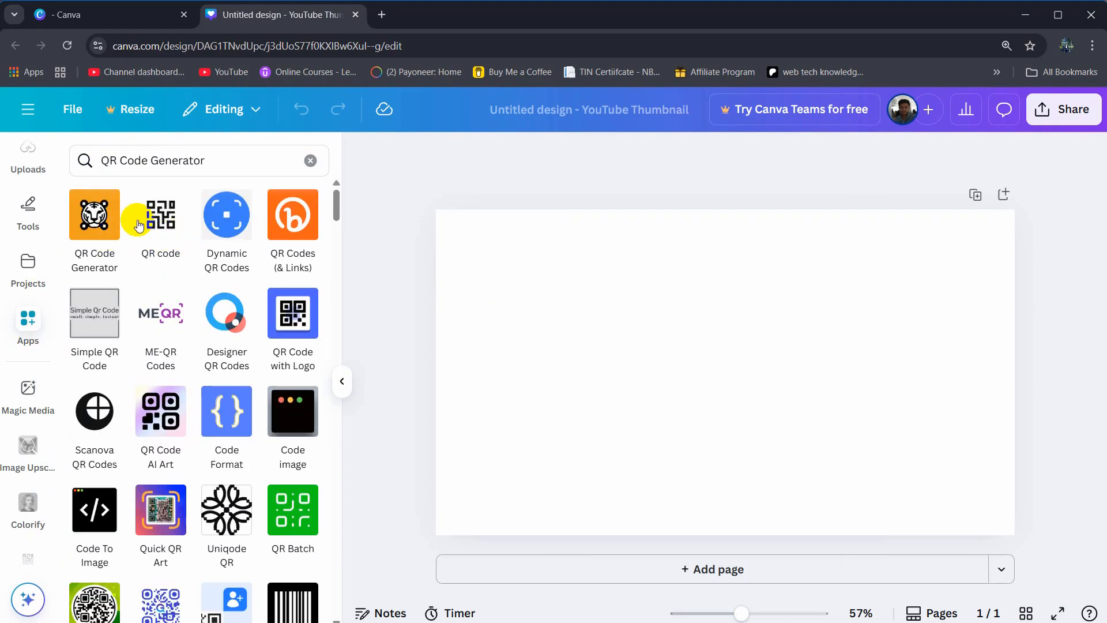
scroll("down", 3)
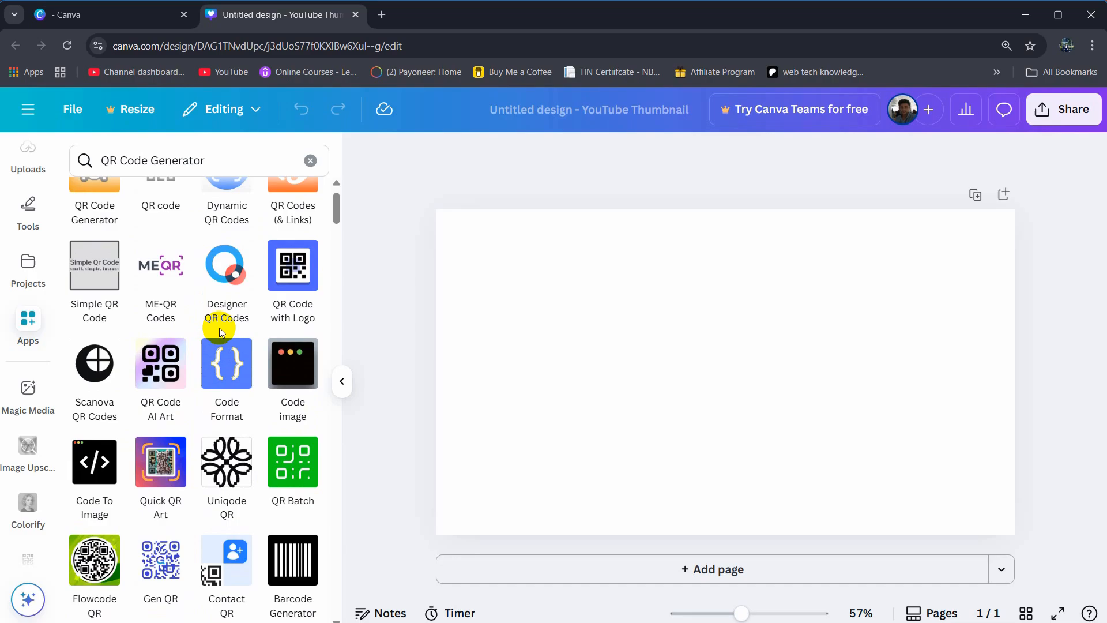
scroll("up", 3)
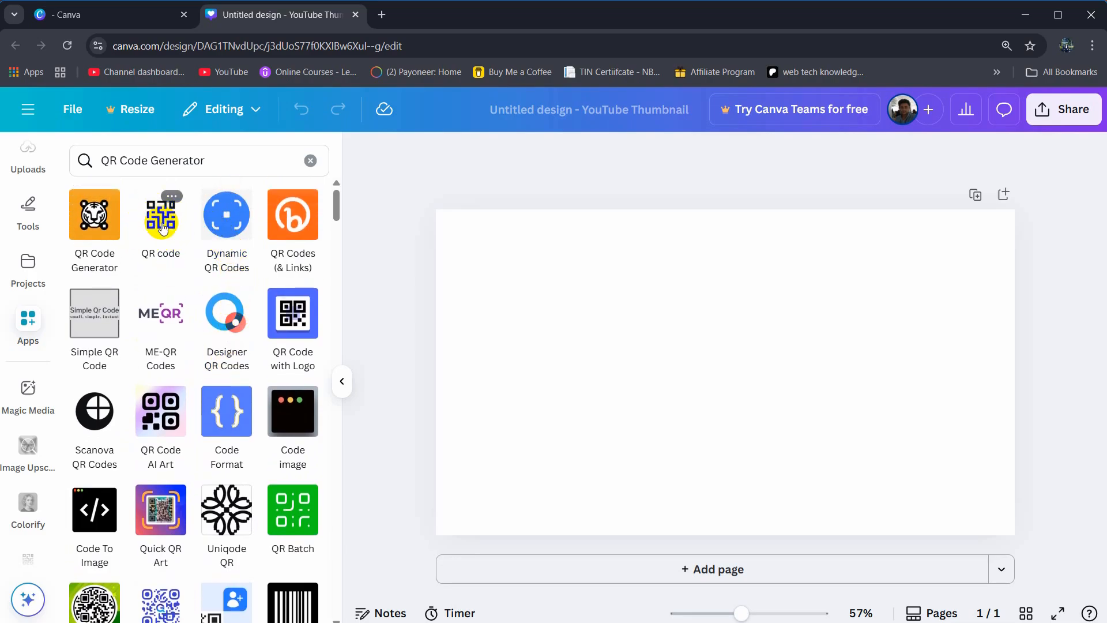
mouse_move(160, 219)
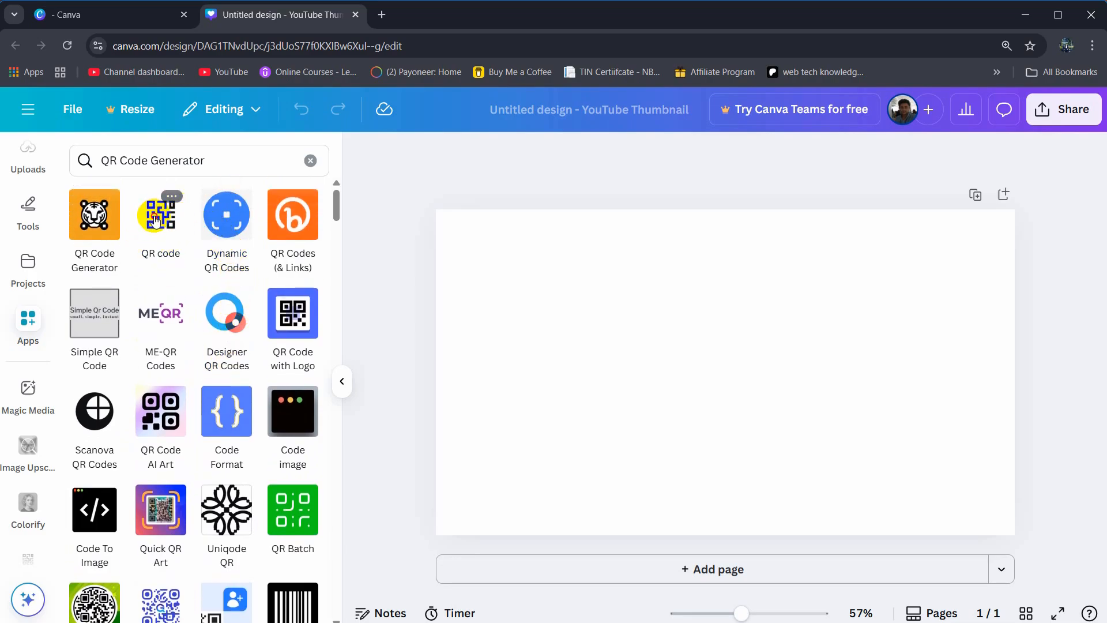
left_click(160, 214)
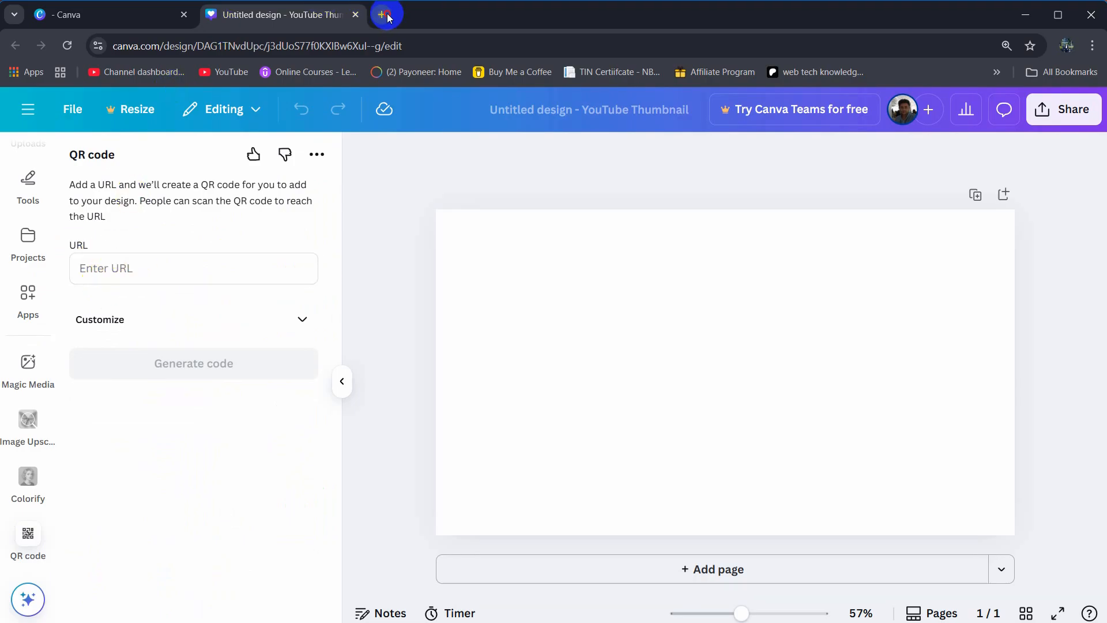
Load unipexel.com in a new tab, copy its address, and return to Canva
left_click(385, 13)
type("unipexel.com")
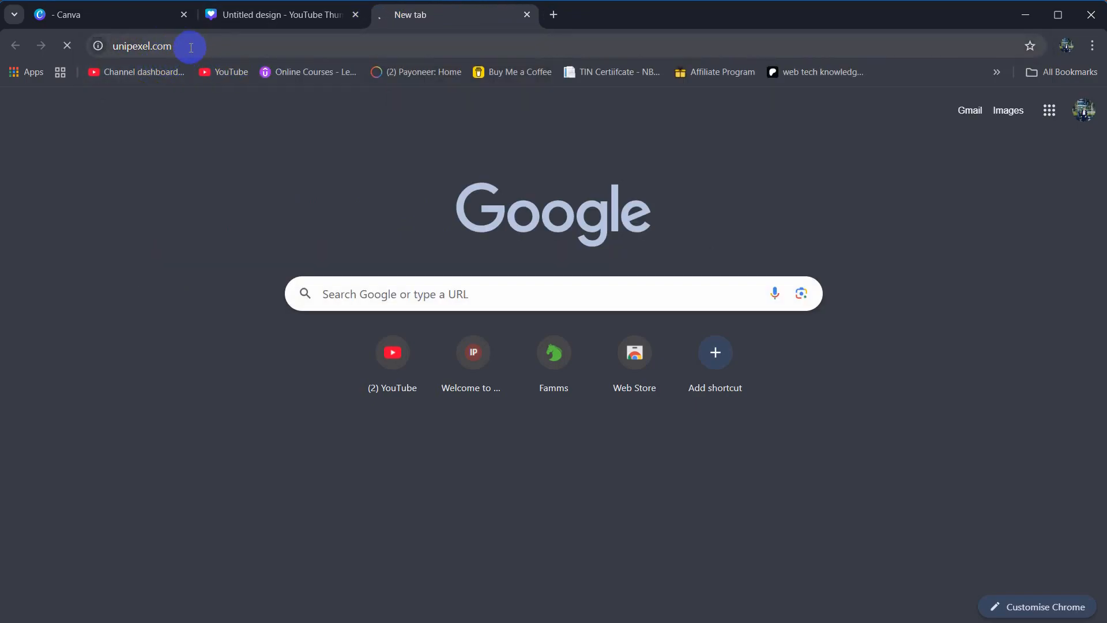
key("Return")
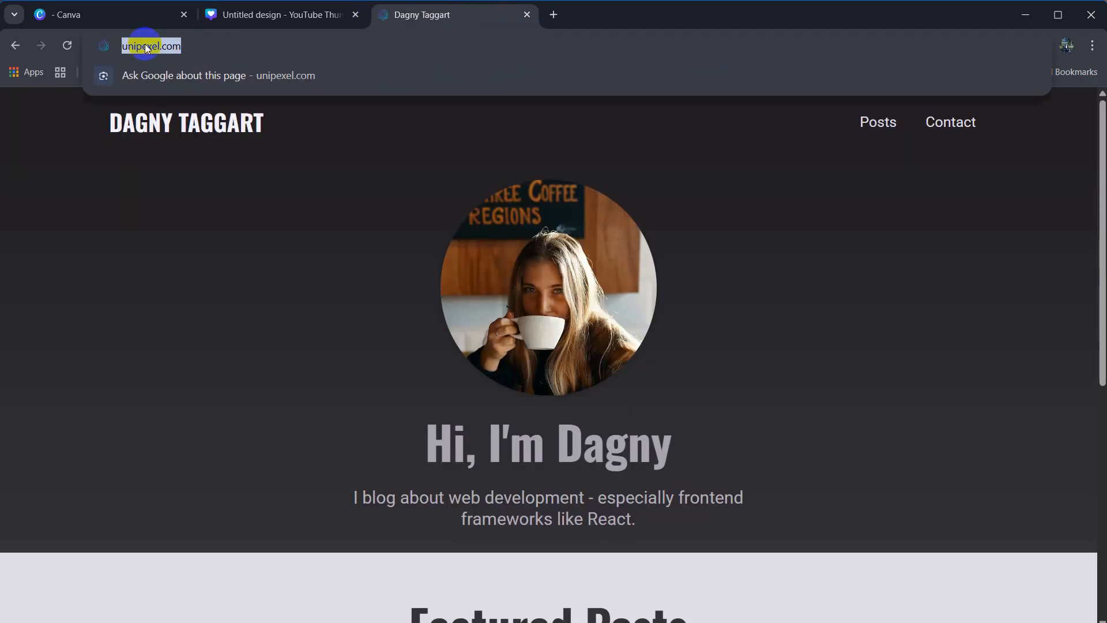
left_click(281, 14)
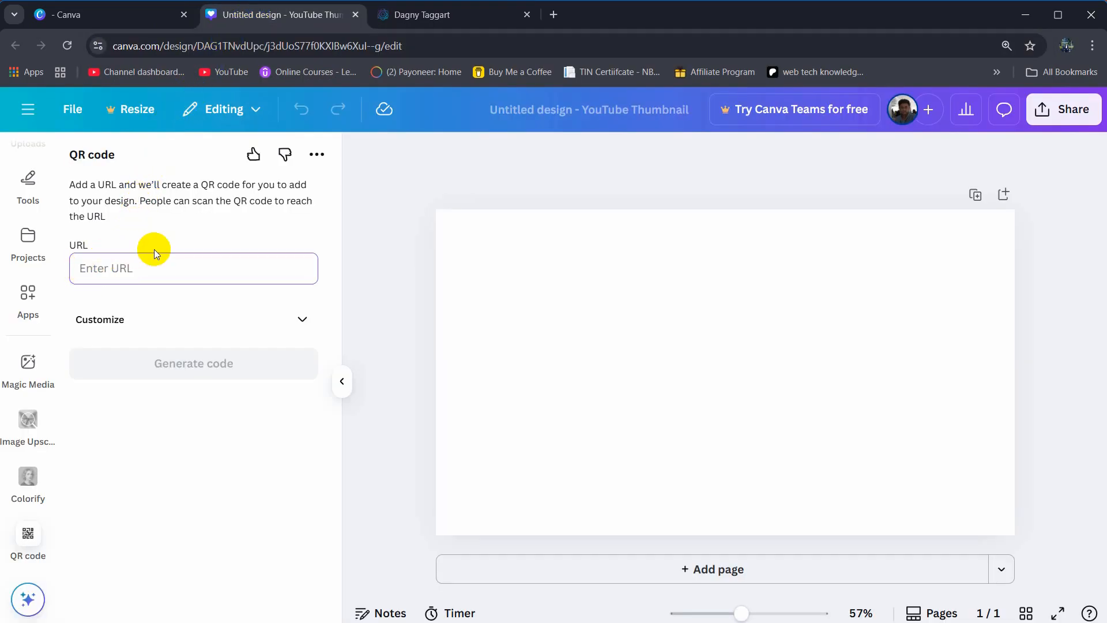
type("https://unipexel.com/")
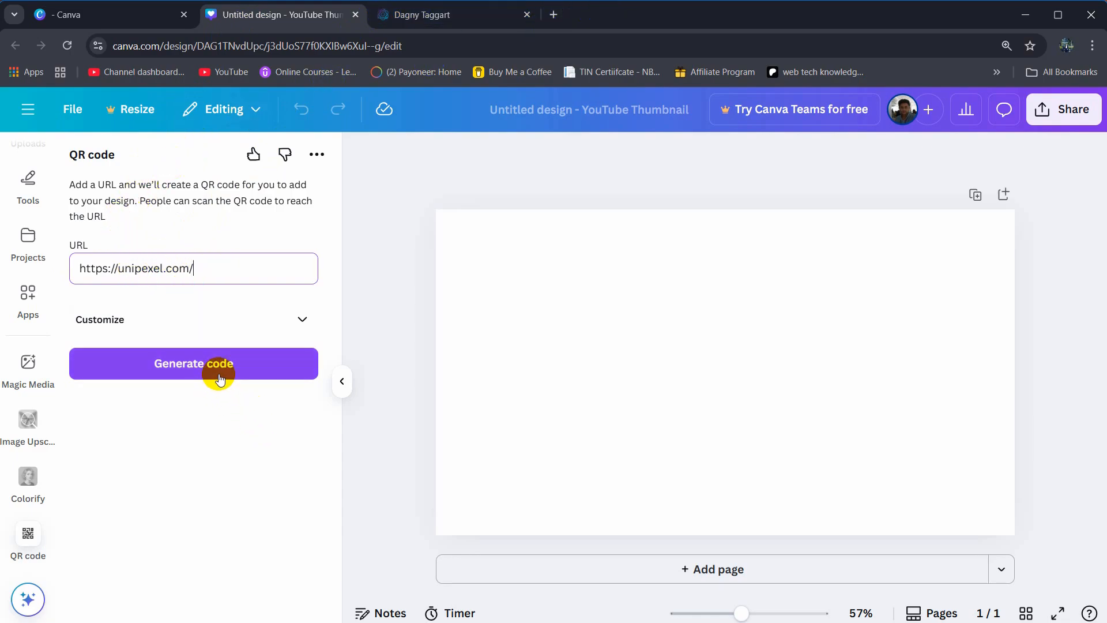
left_click(193, 363)
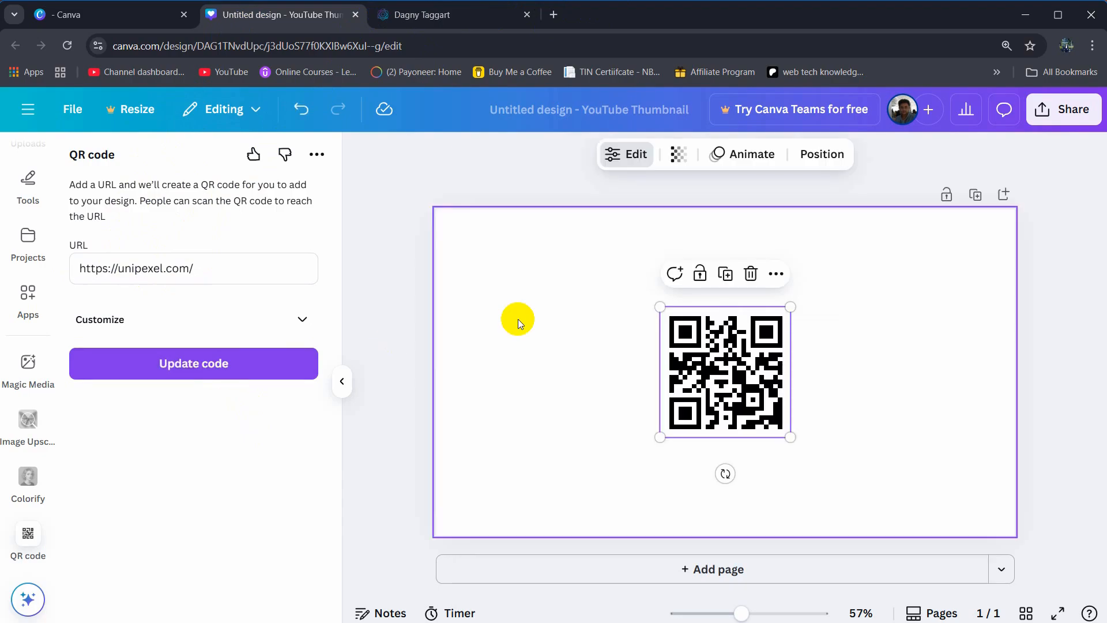
mouse_move(785, 364)
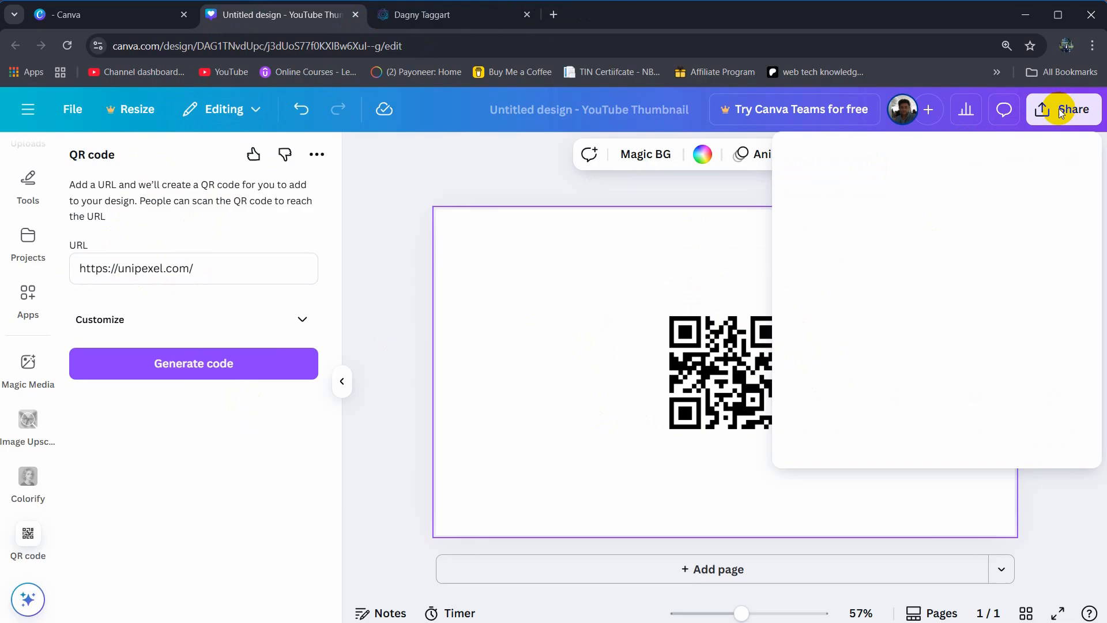
Export the QR code thumbnail as a PNG through Share > Download
left_click(1070, 109)
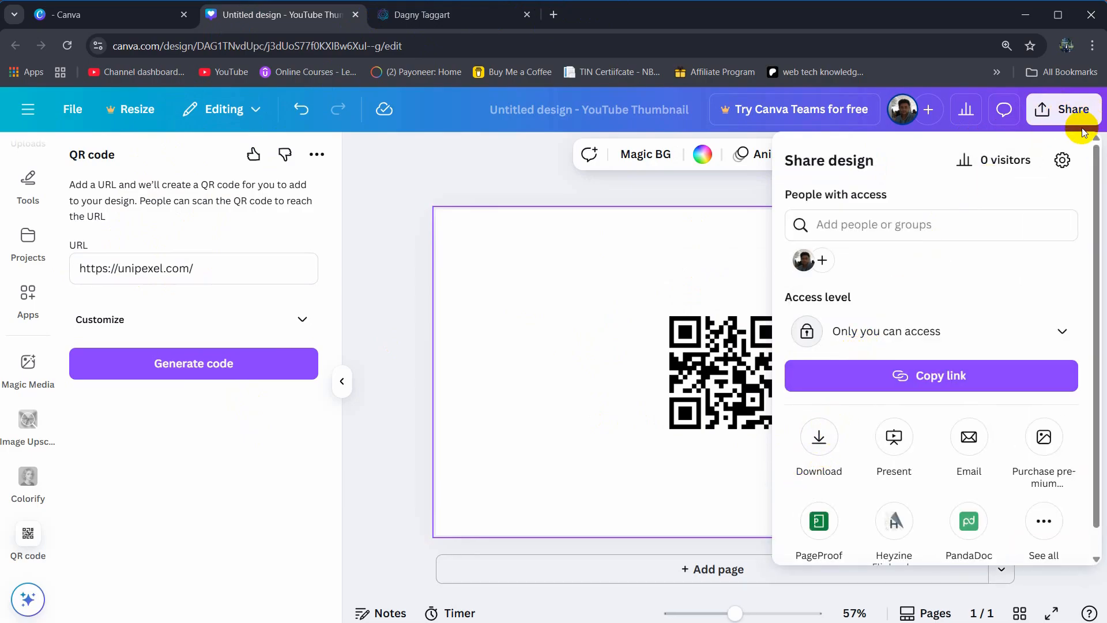
mouse_move(818, 437)
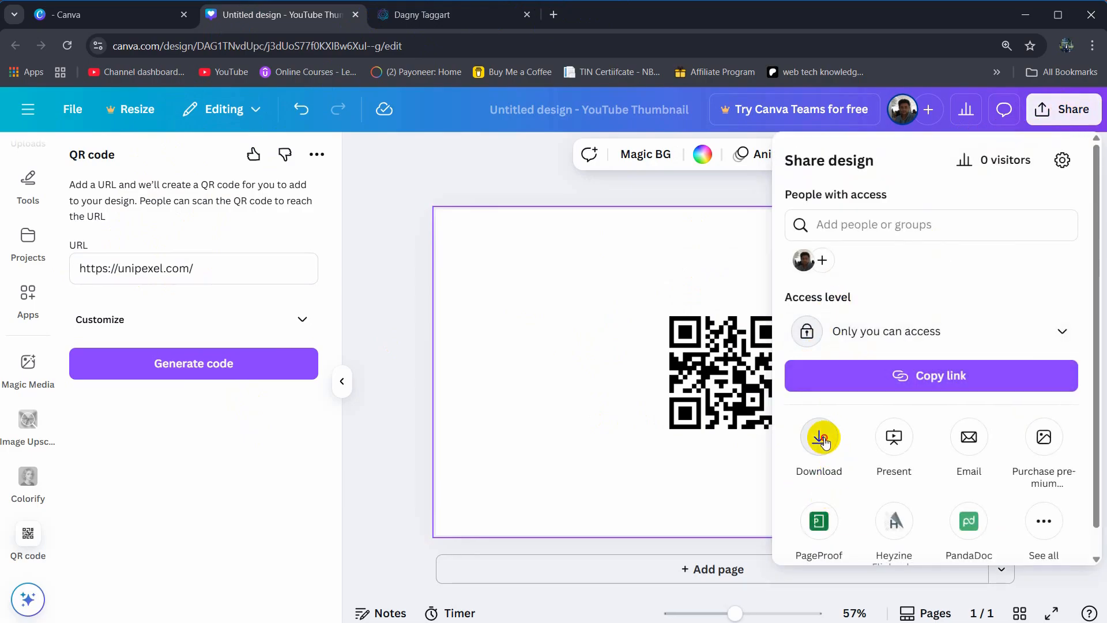
left_click(818, 436)
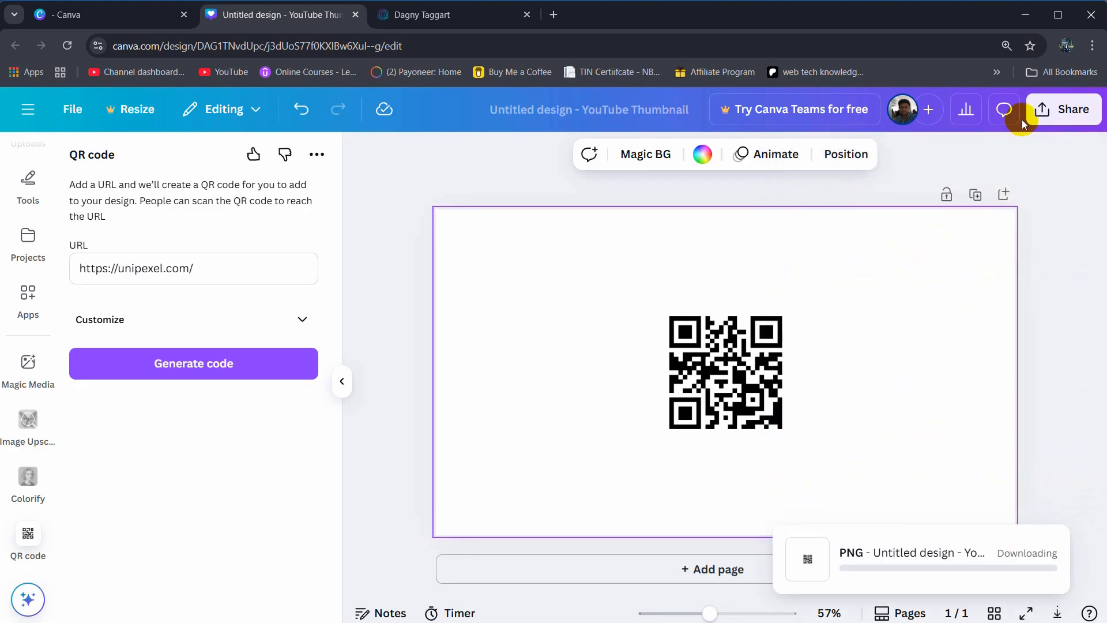
left_click(1038, 46)
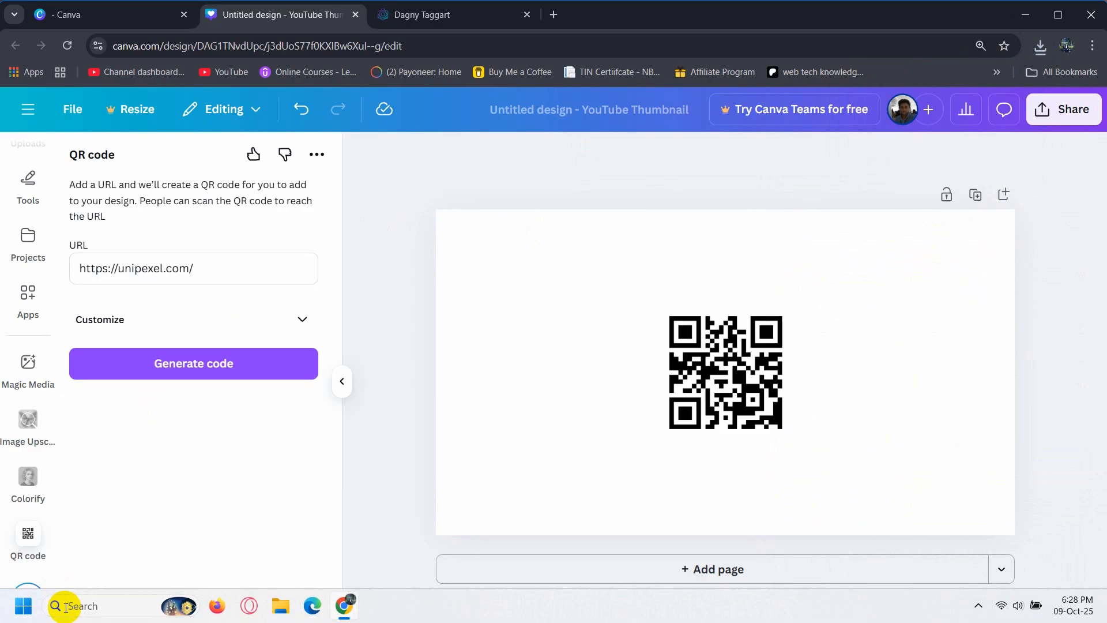
Snip the QR code with Snipping Tool and save the PNG to Downloads
left_click(53, 606)
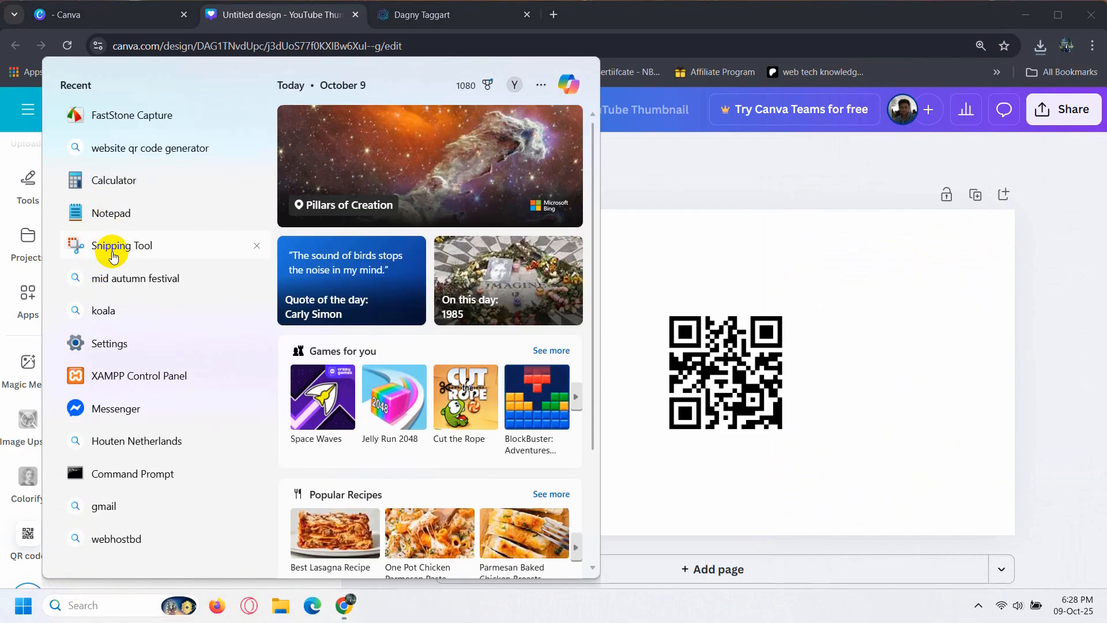
mouse_move(138, 252)
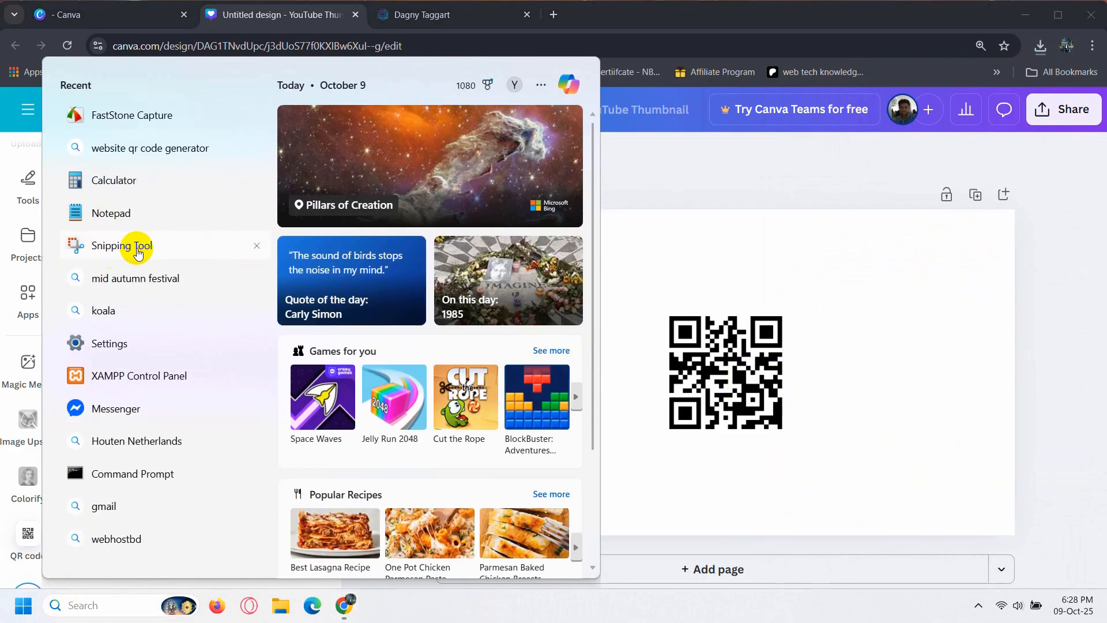
left_click(123, 245)
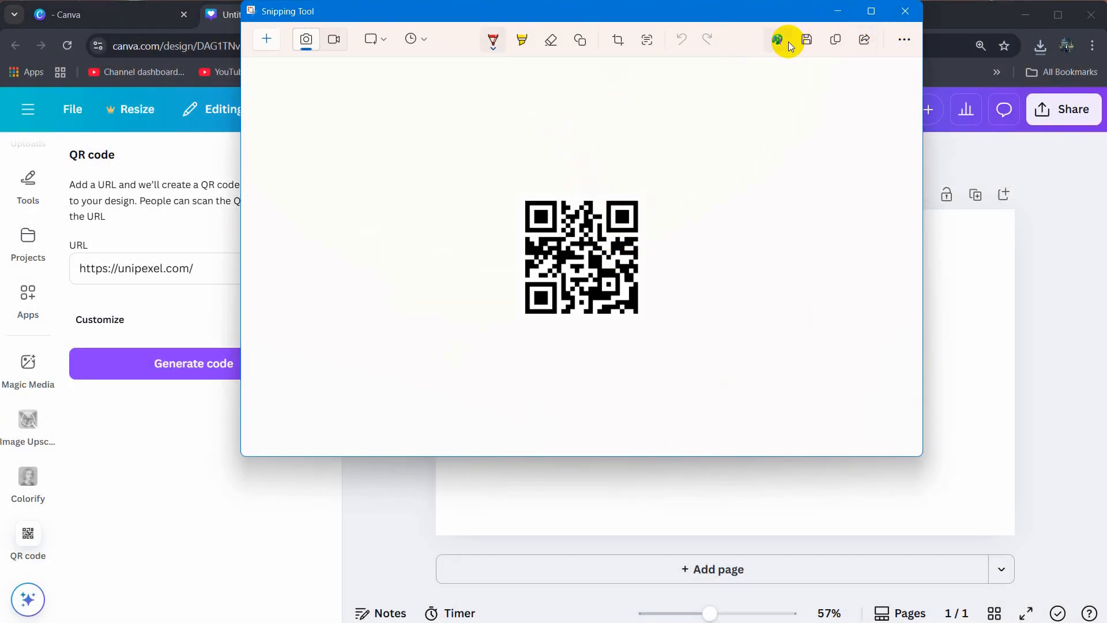
left_click(806, 39)
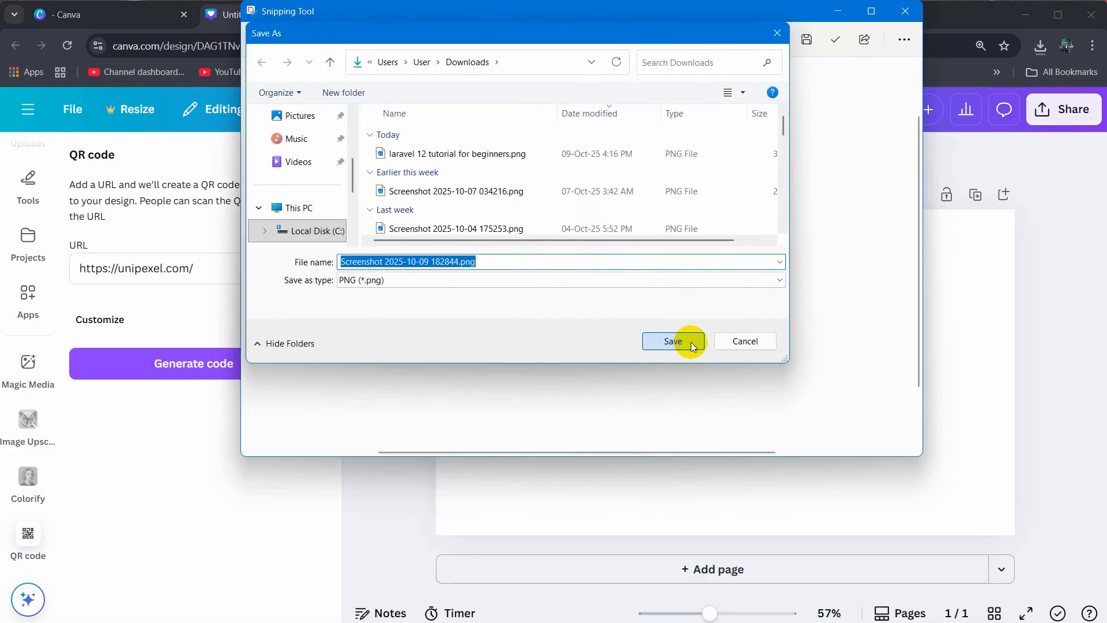
left_click(671, 341)
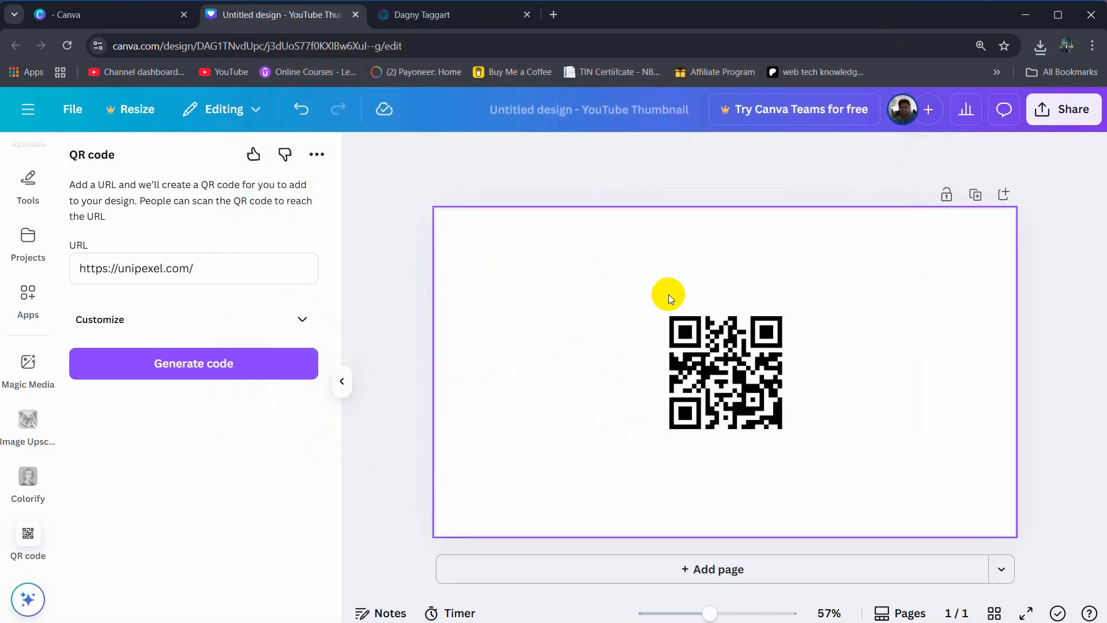
mouse_move(610, 305)
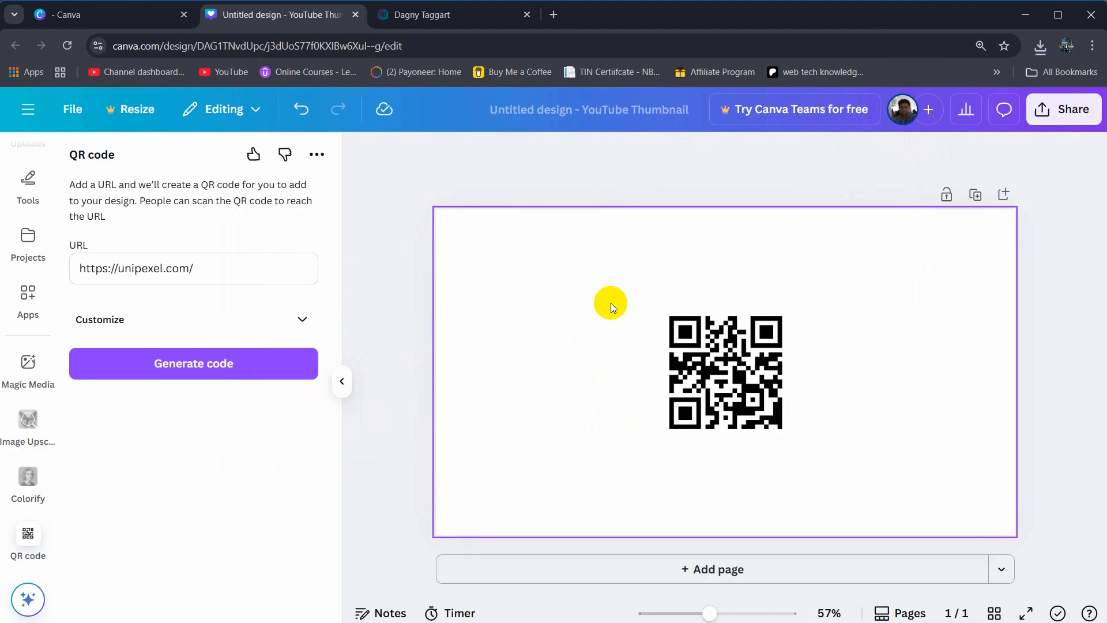
left_click(356, 232)
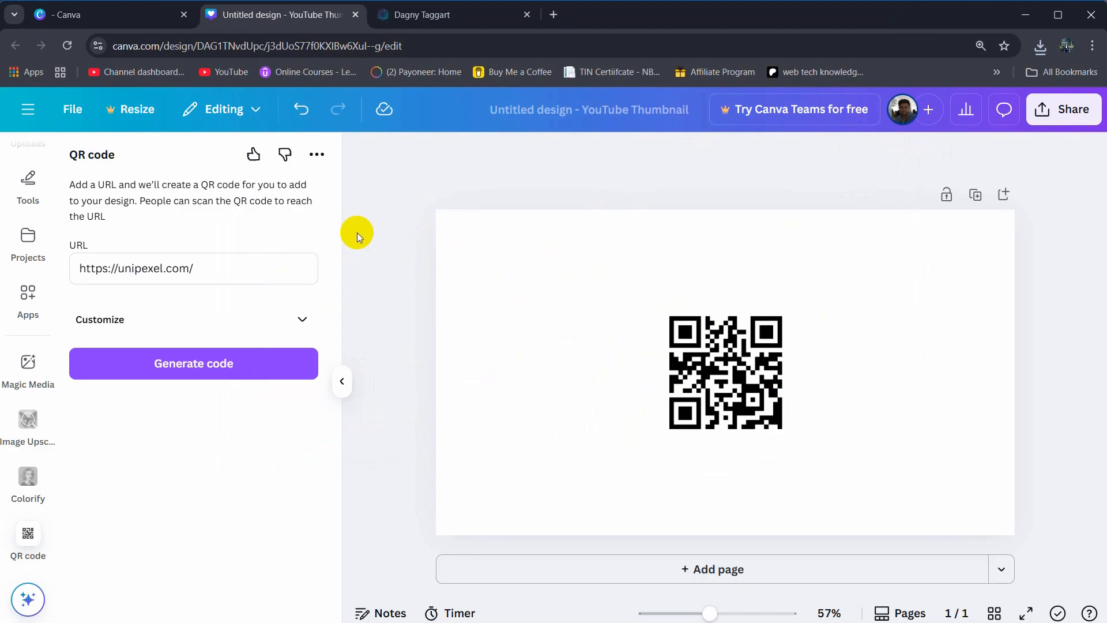
mouse_move(1051, 13)
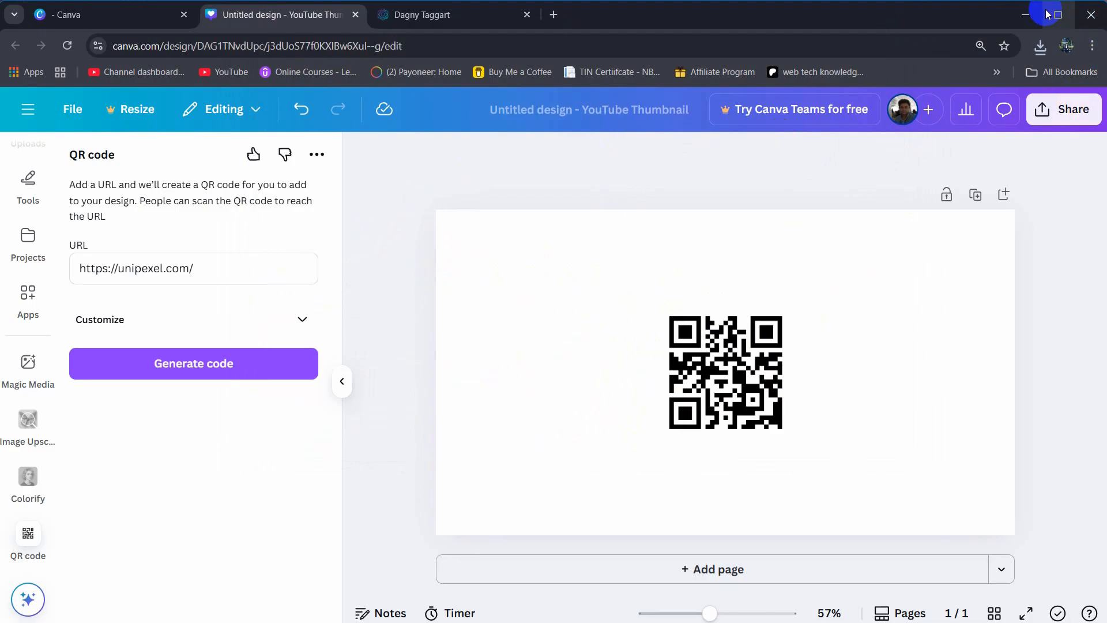
left_click(1040, 46)
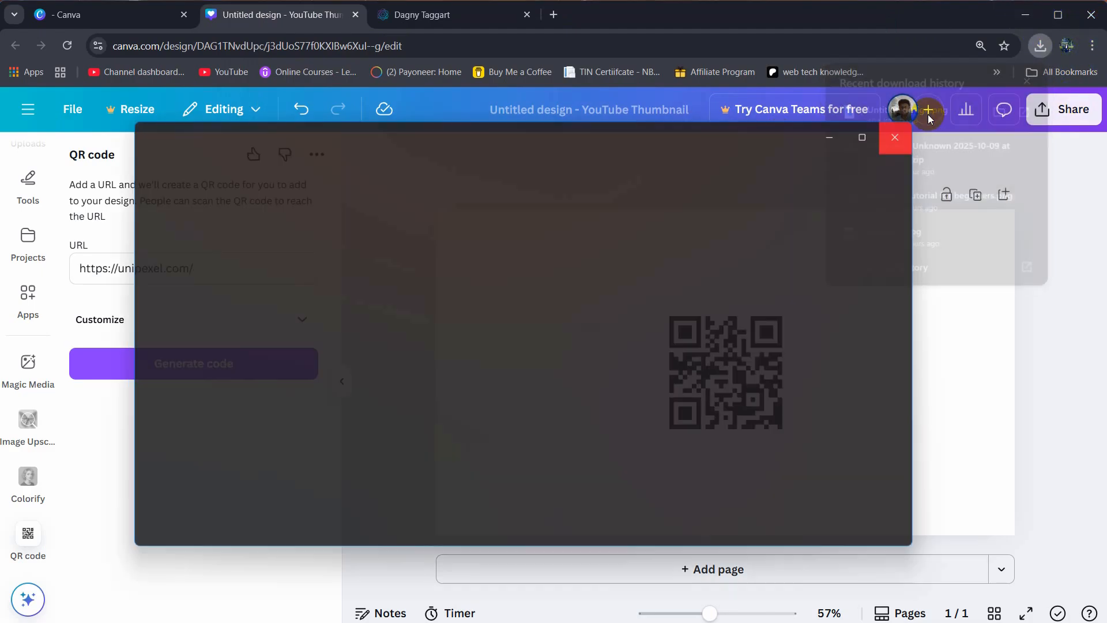